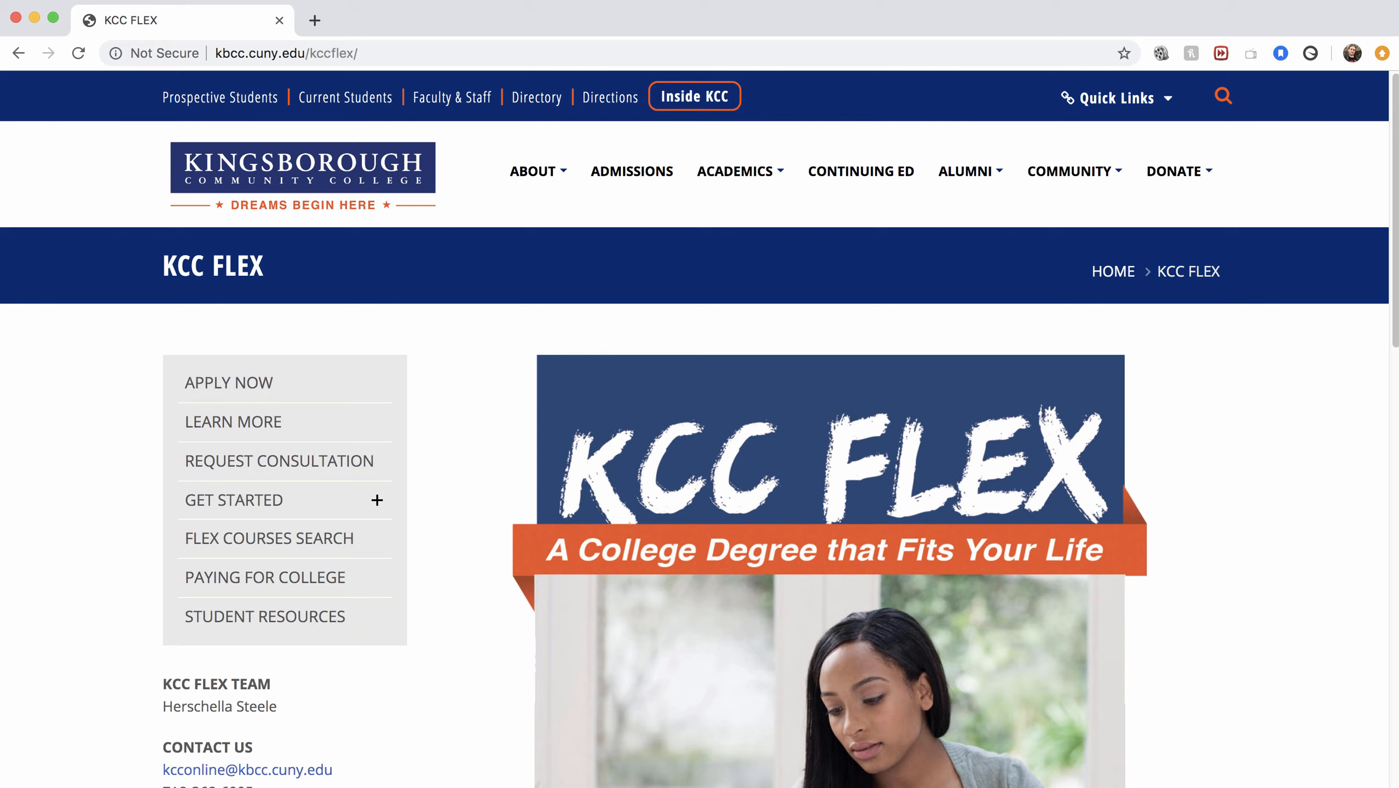
Load kbcc.cuny.edu/kccflex in a new browser tab.
click(313, 20)
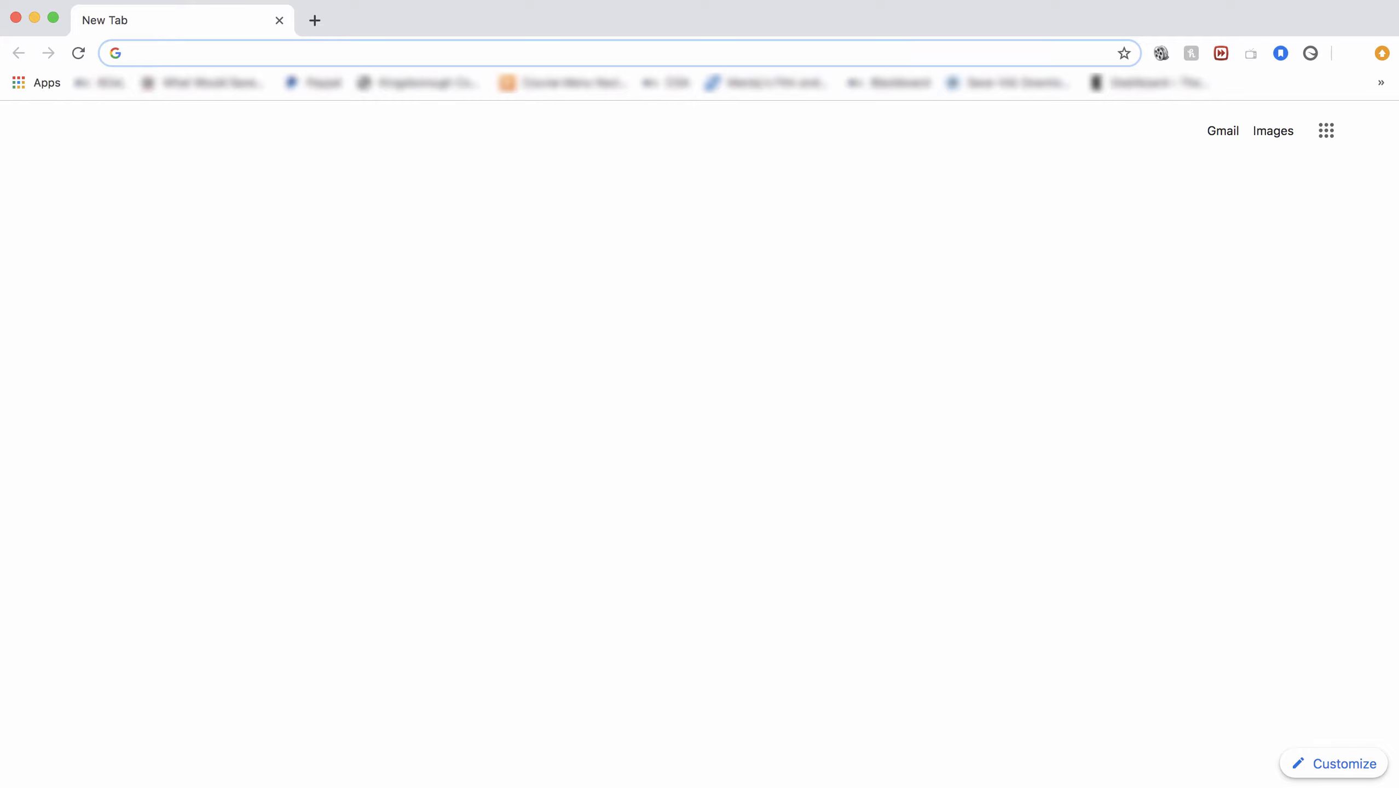
text(kbcc.cuny.edu)
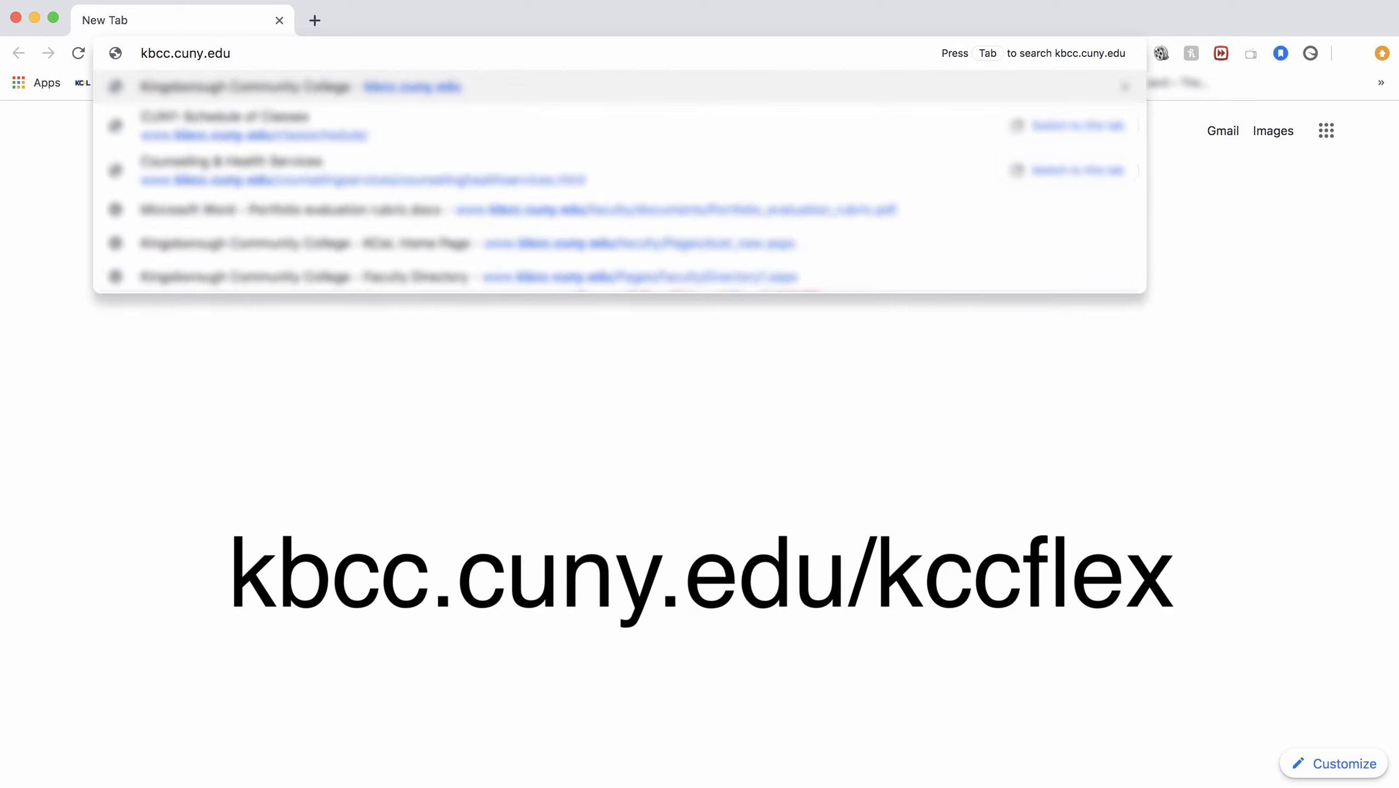
text(/kcc)
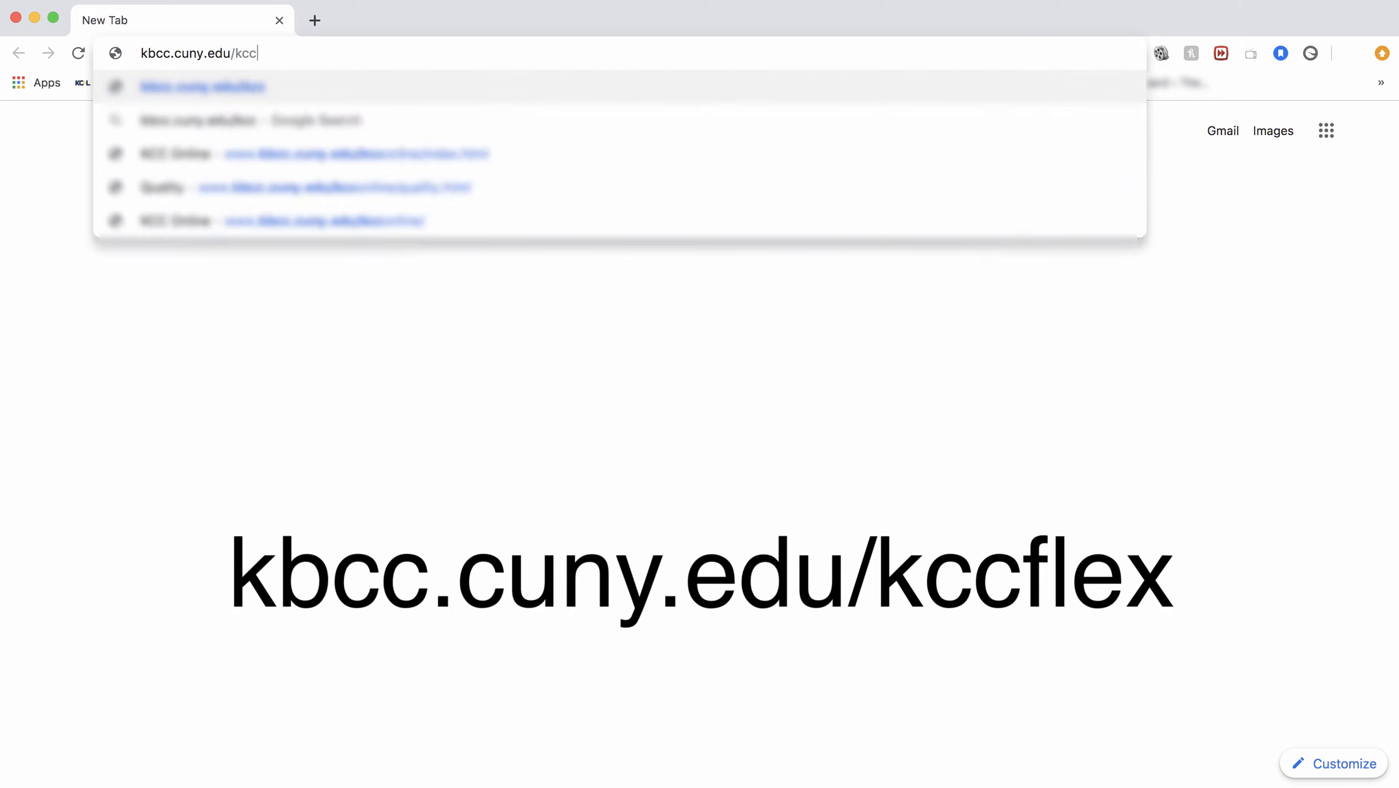
text(flex/)
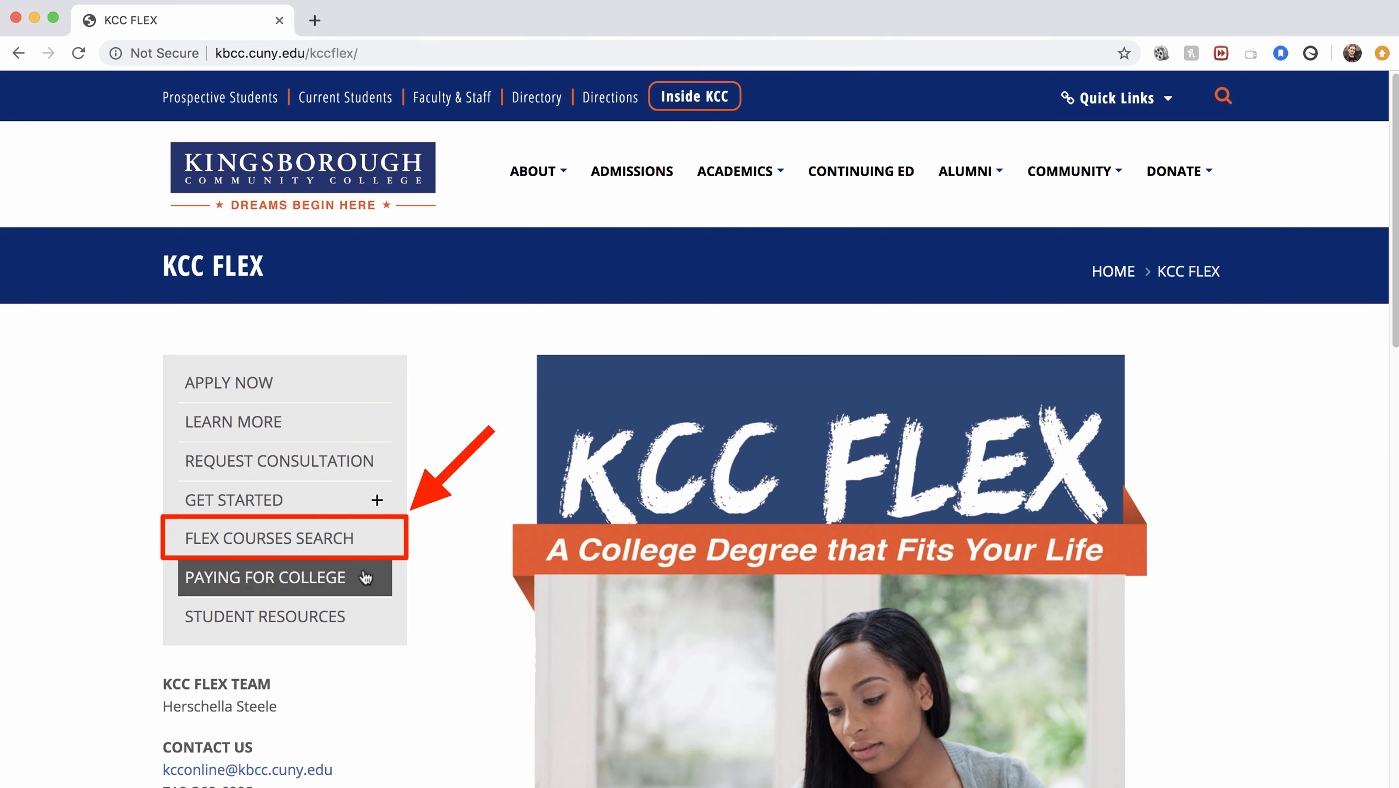
Go to the FLEX Courses Search page from the sidebar menu.
click(269, 537)
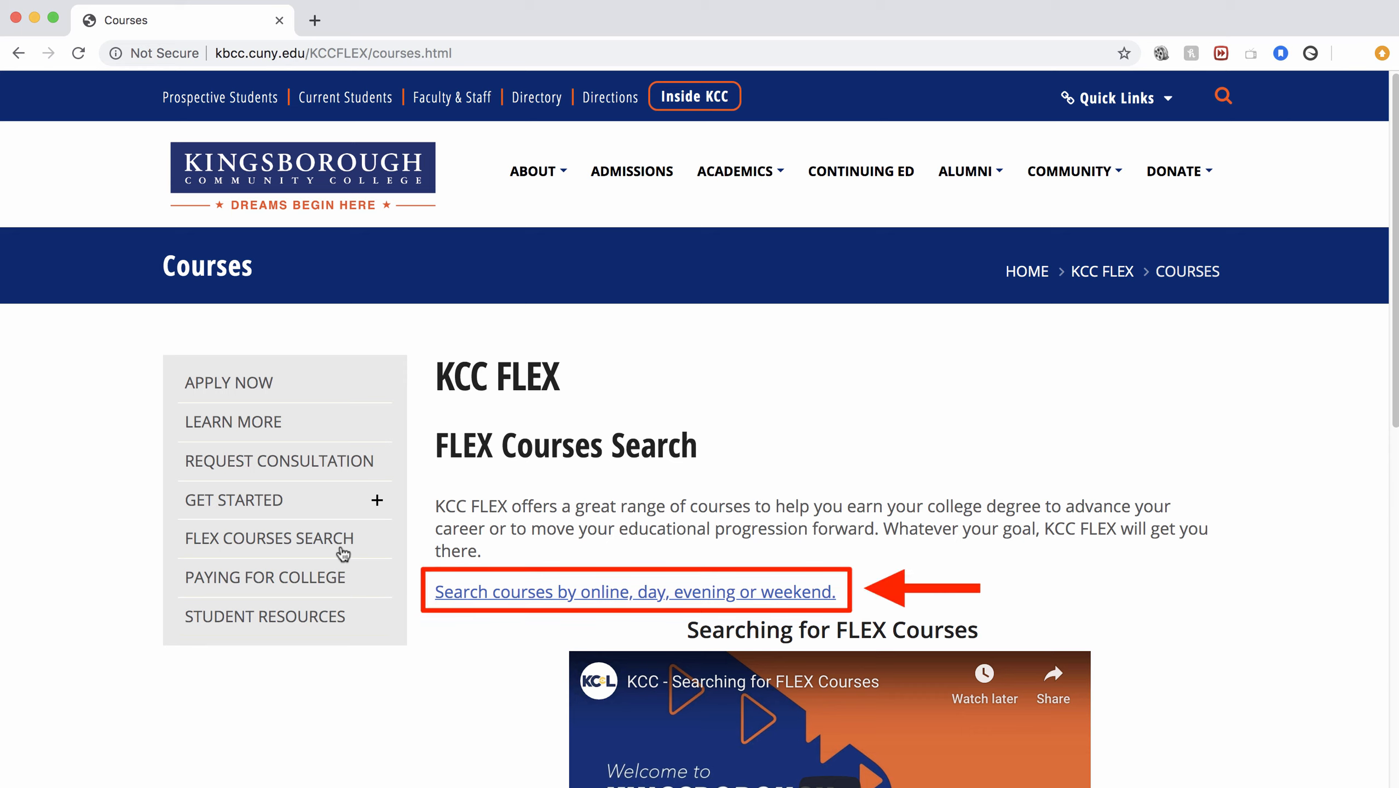
mouse_move(268, 539)
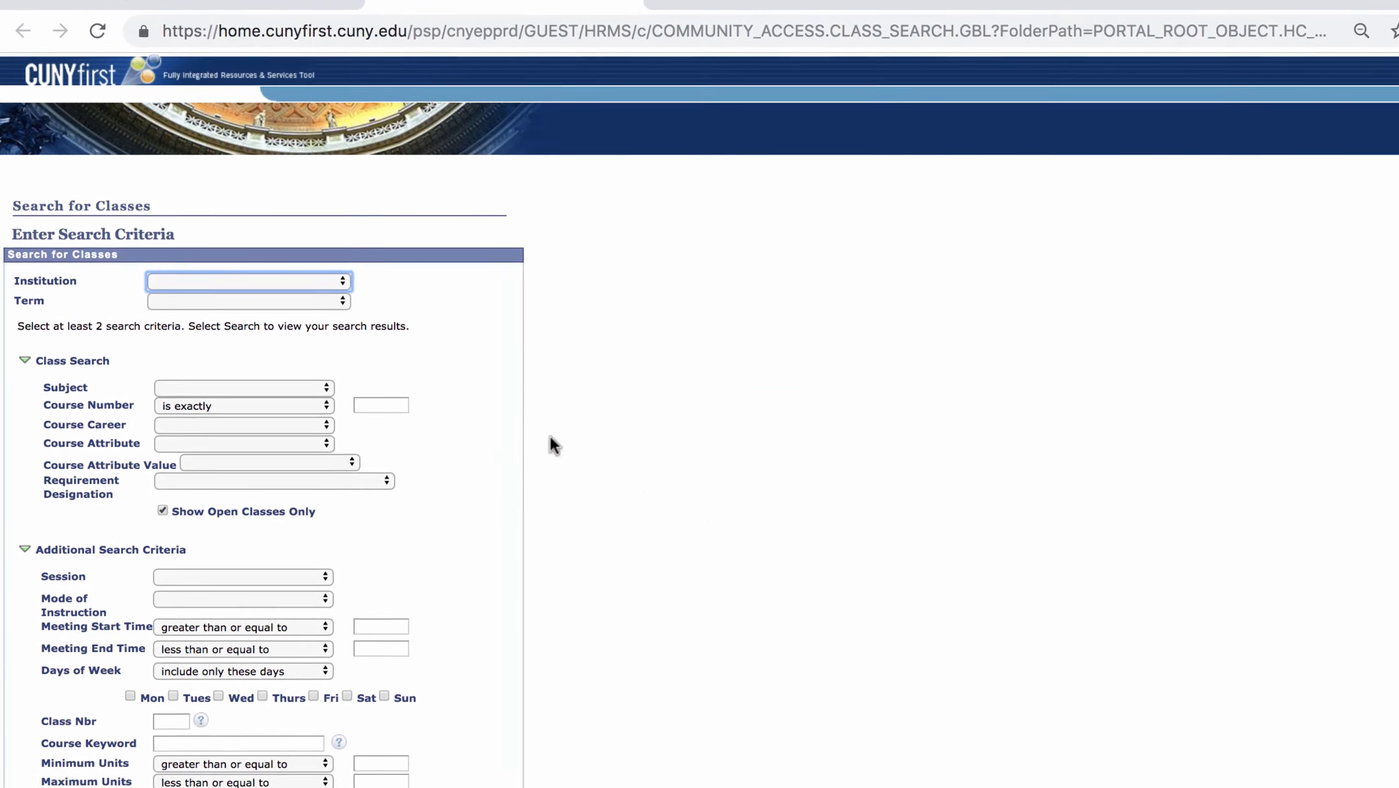
Fill the search form with Kingsborough CC, 2019 Spring Term, ENG - English, course number 1200.
click(249, 280)
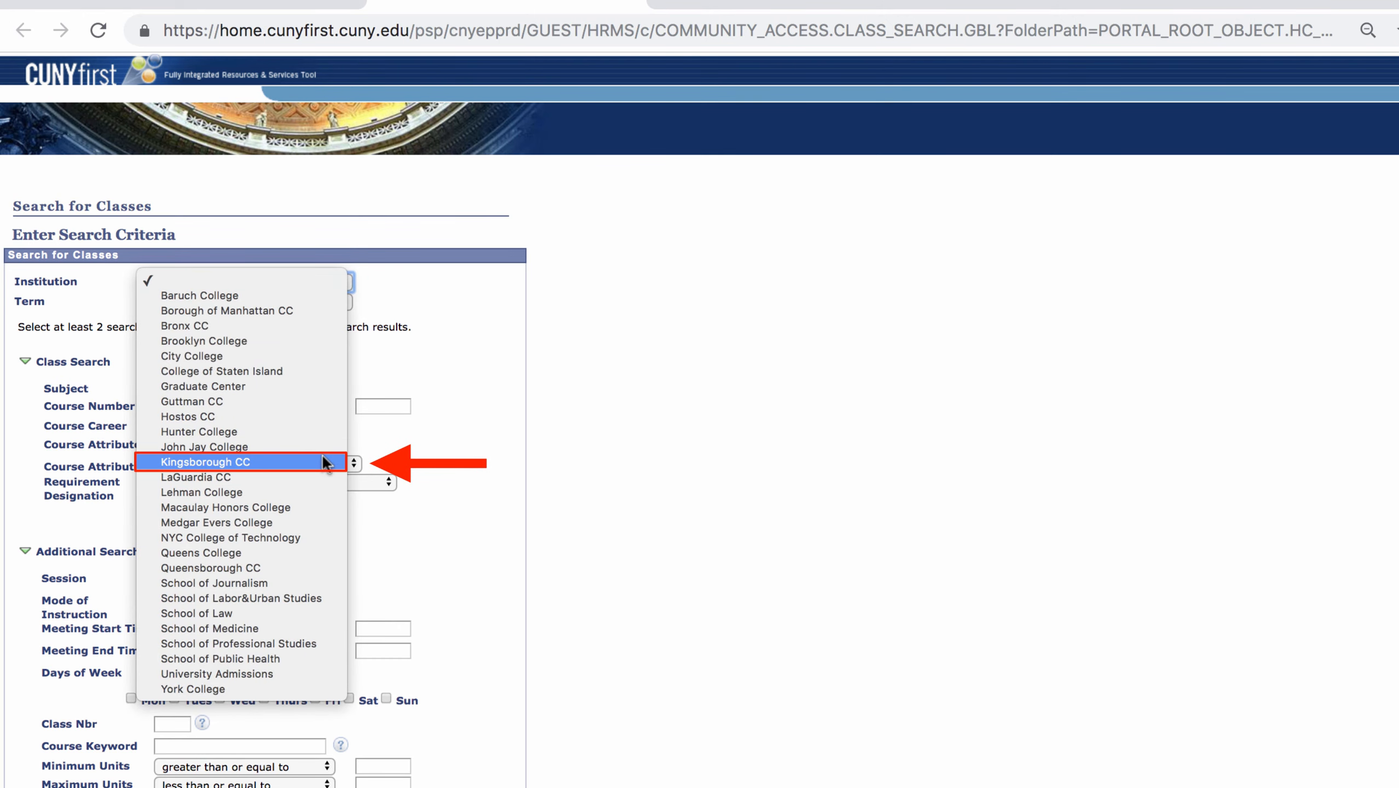
click(206, 462)
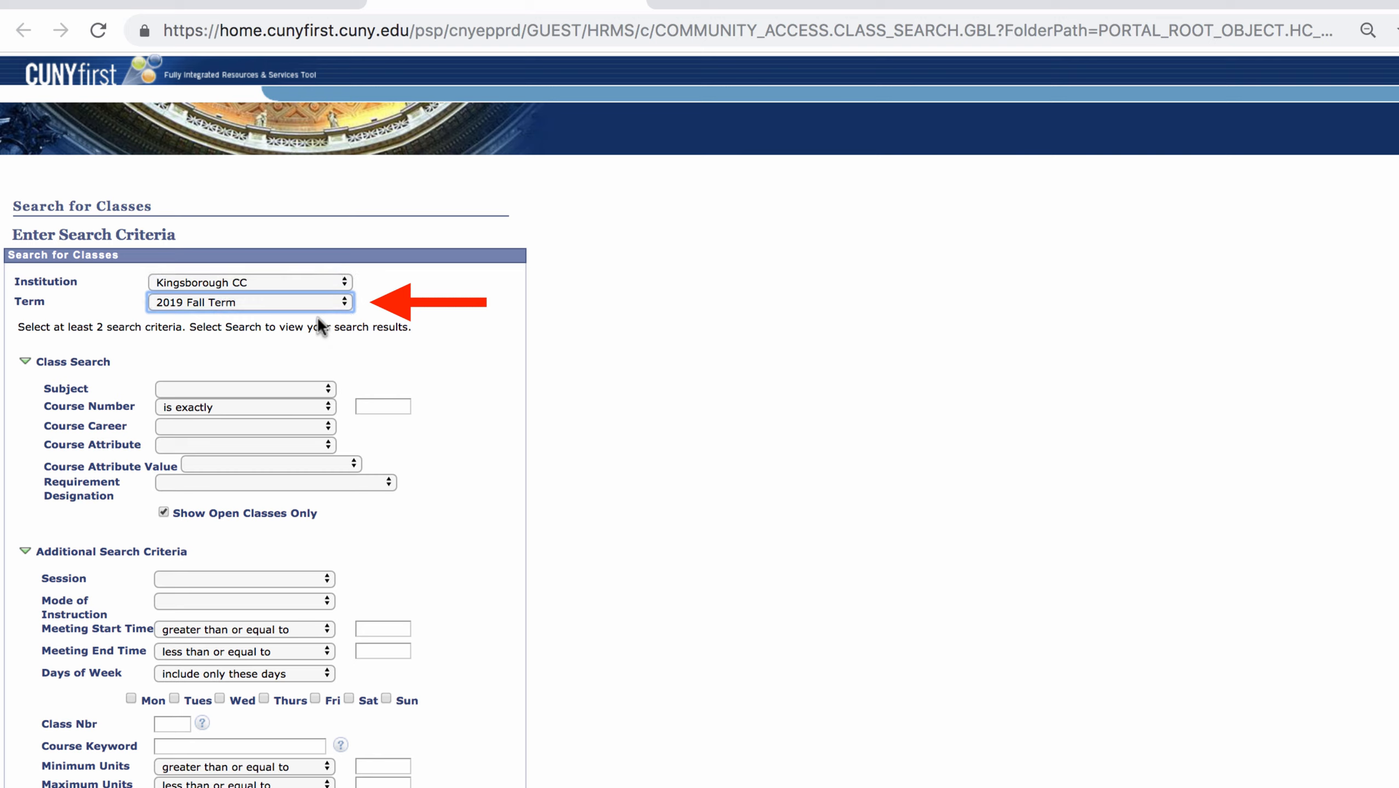
click(250, 303)
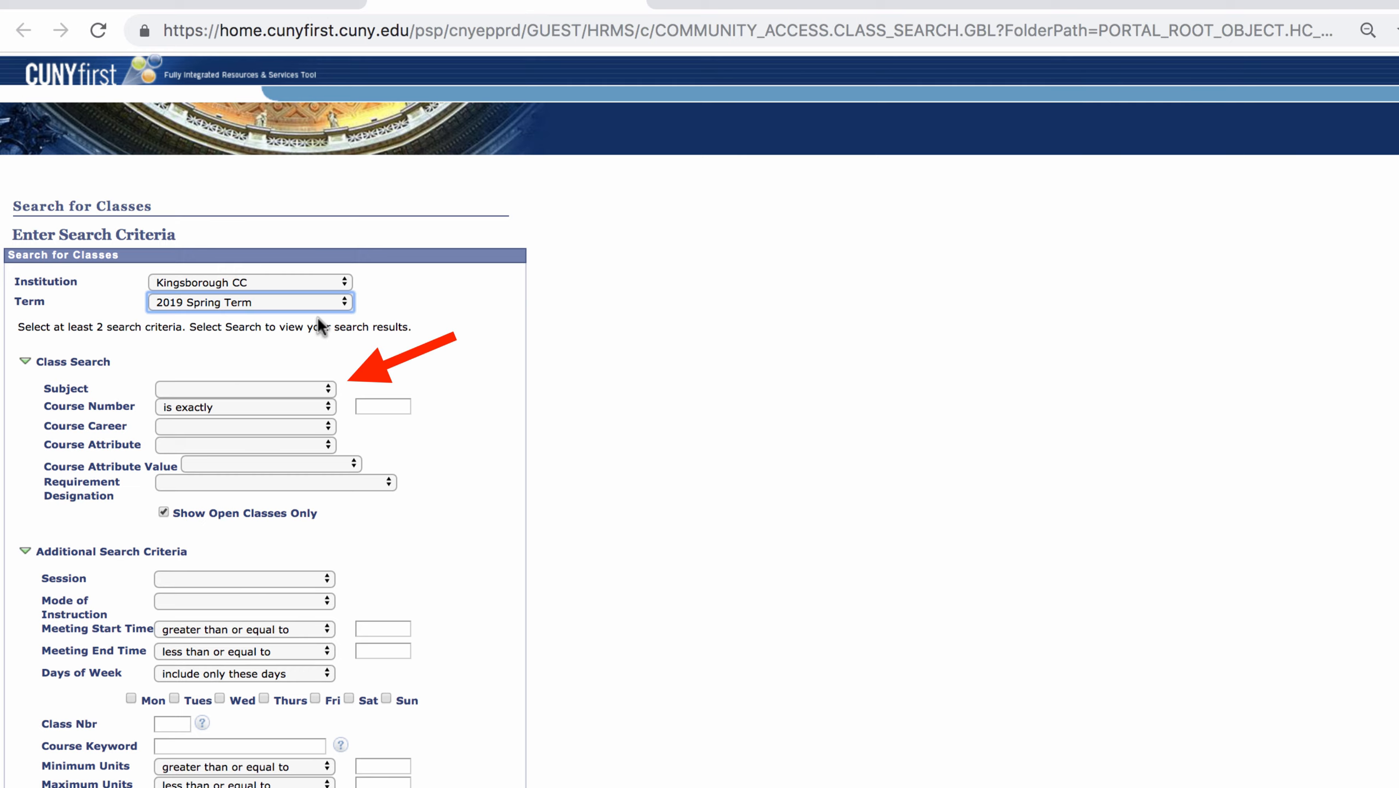
mouse_move(320, 386)
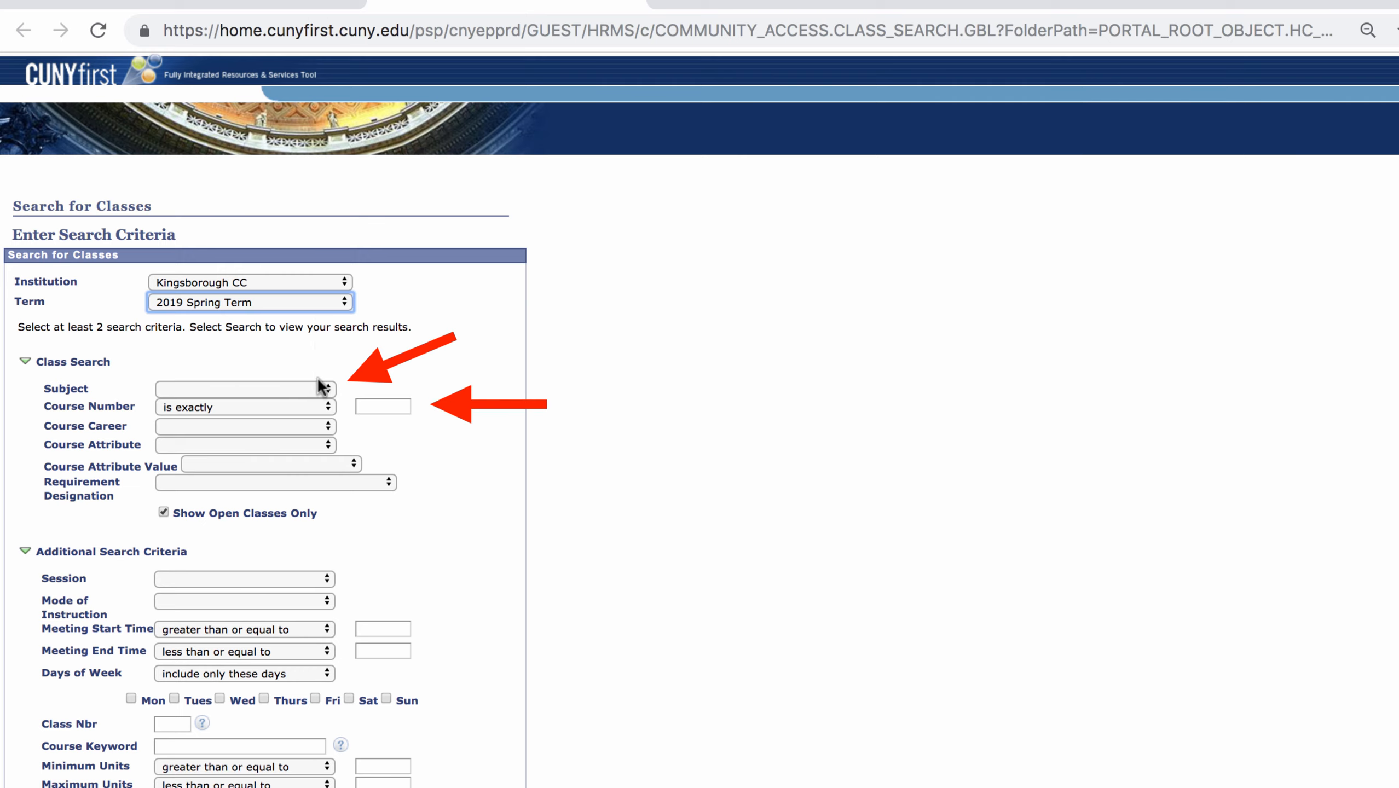
click(246, 390)
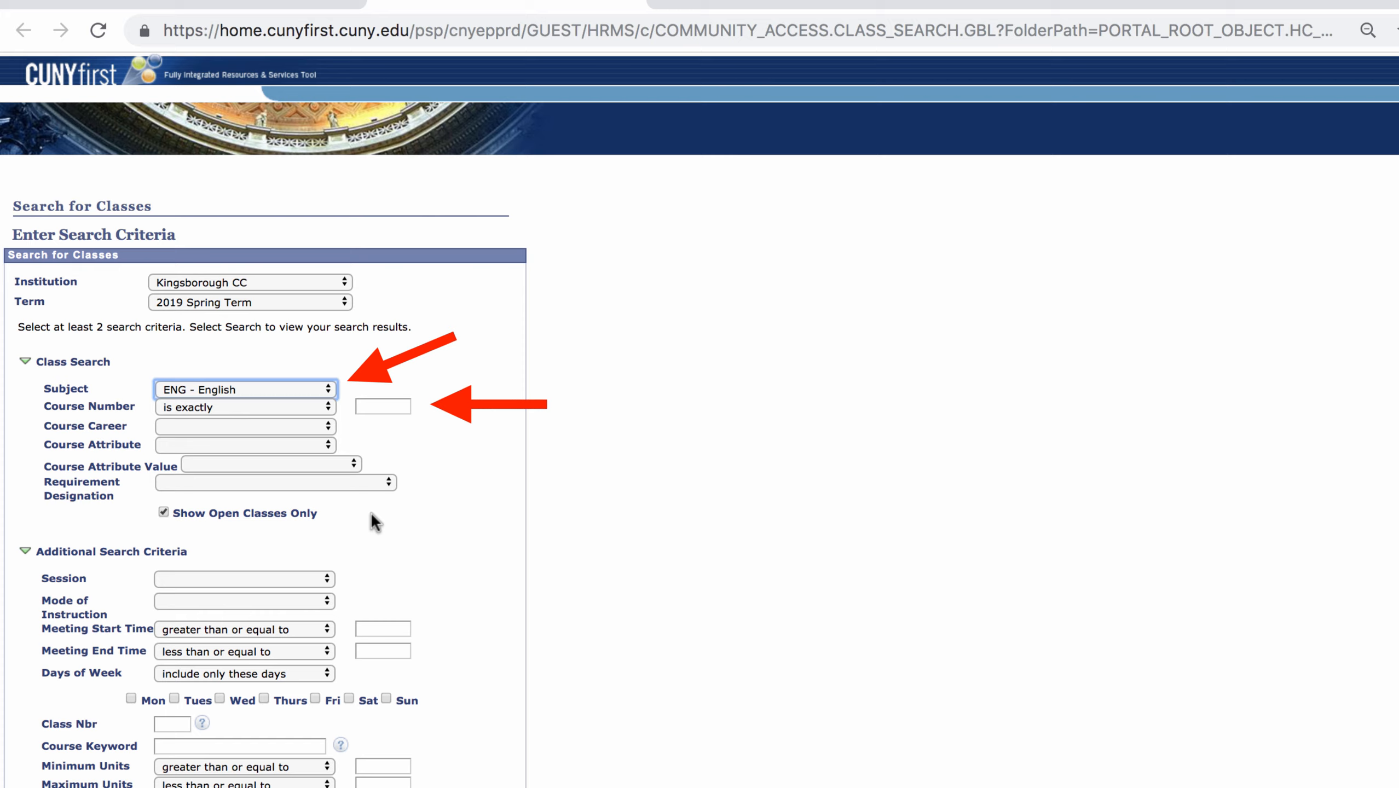
text(1200)
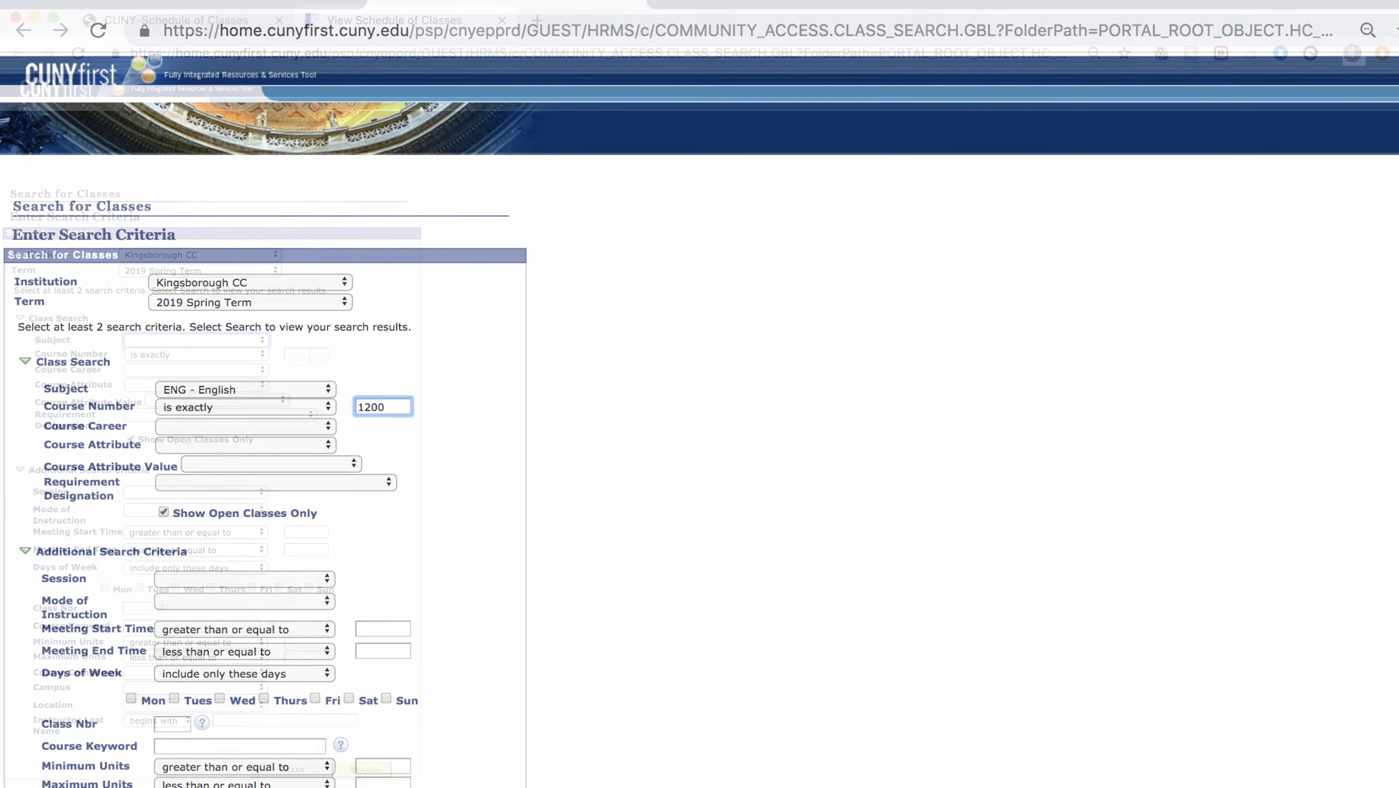
Include closed classes, set campus to Kingsborough CC and leave Mode of Instruction blank.
click(292, 769)
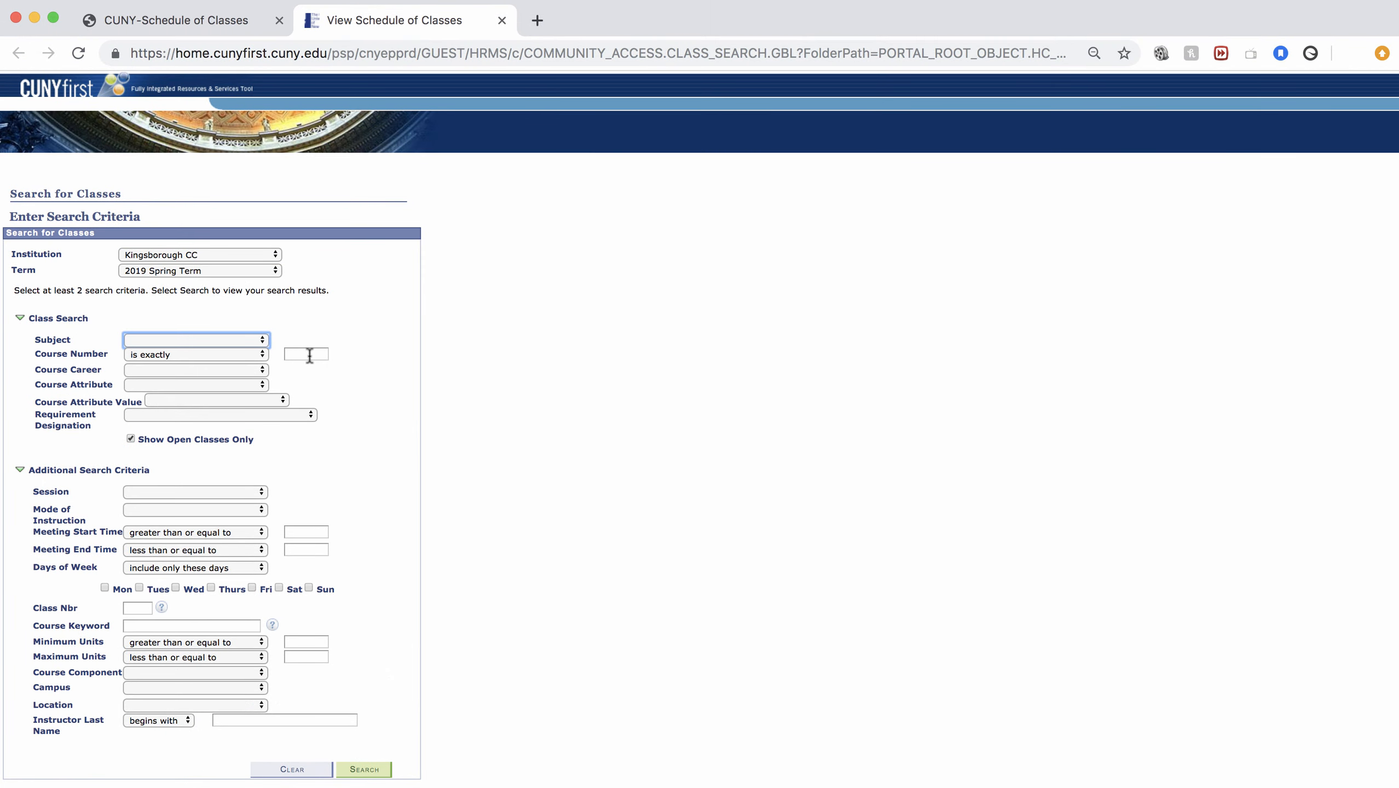
click(131, 438)
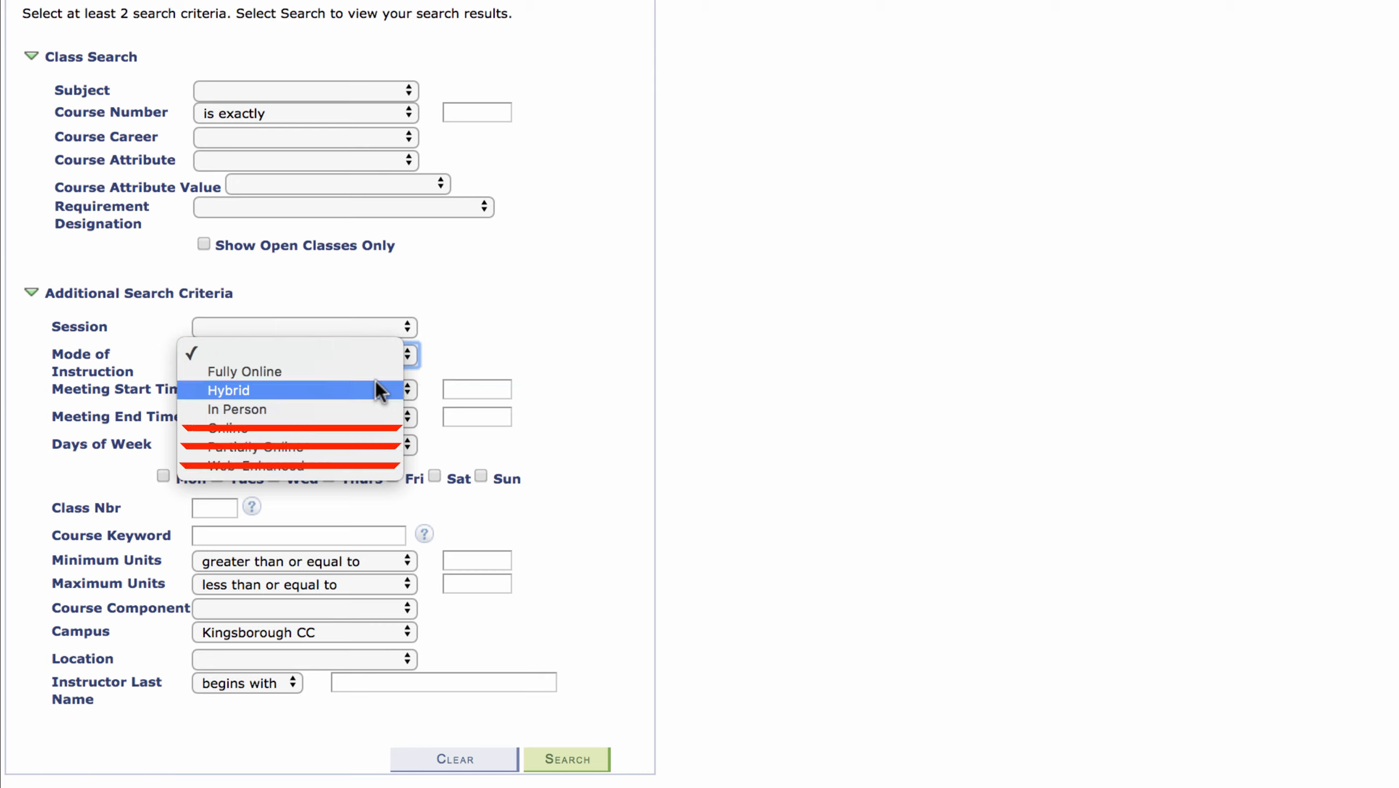
click(244, 371)
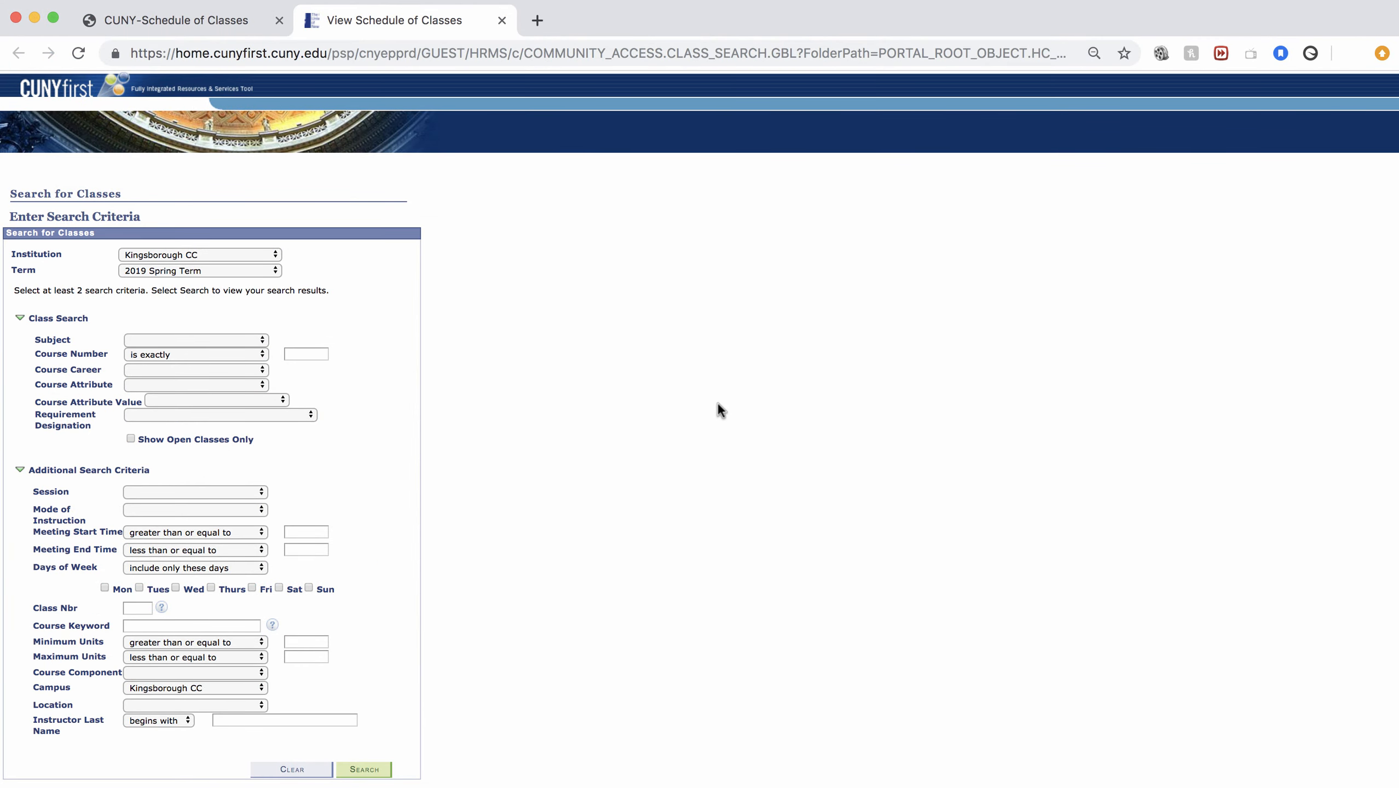
scroll(down, 3)
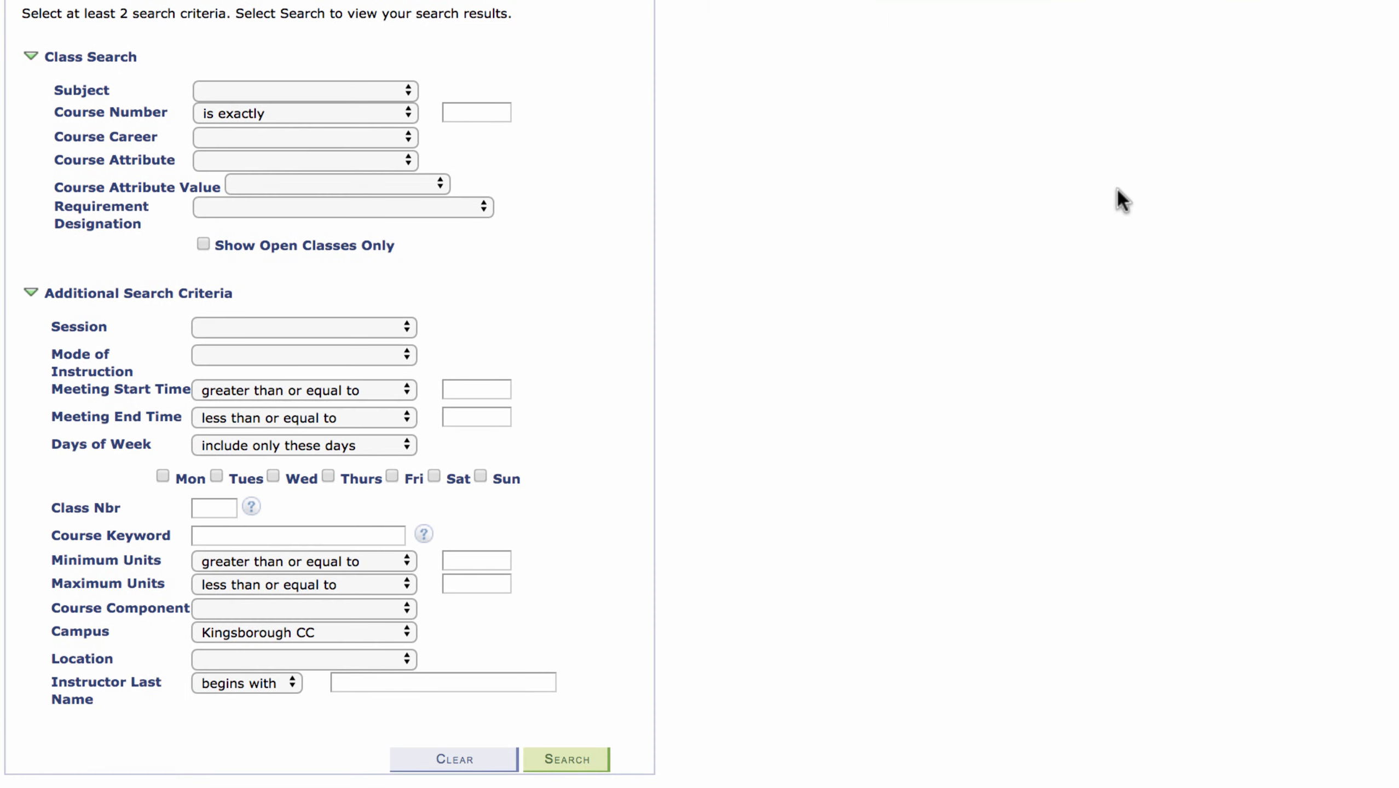
mouse_move(435, 411)
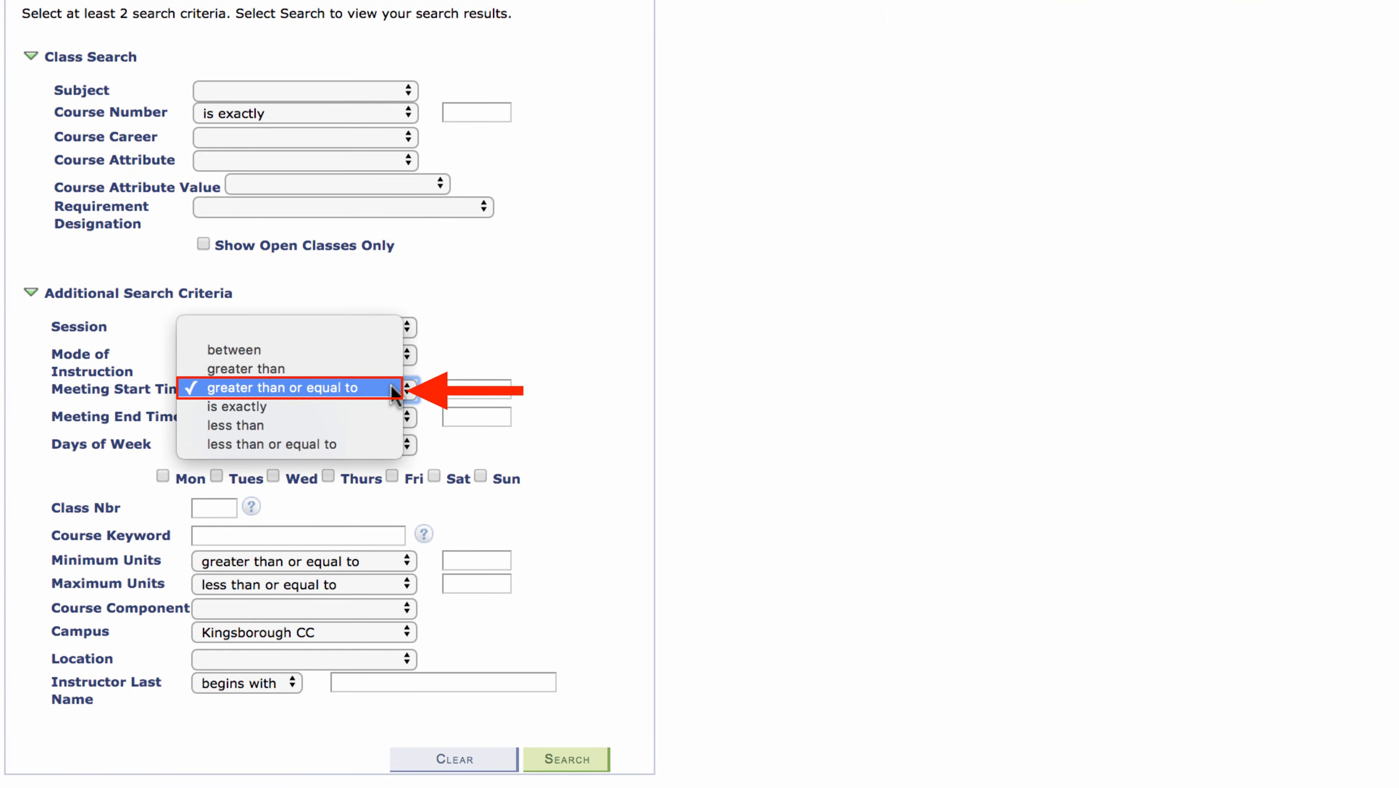
click(286, 388)
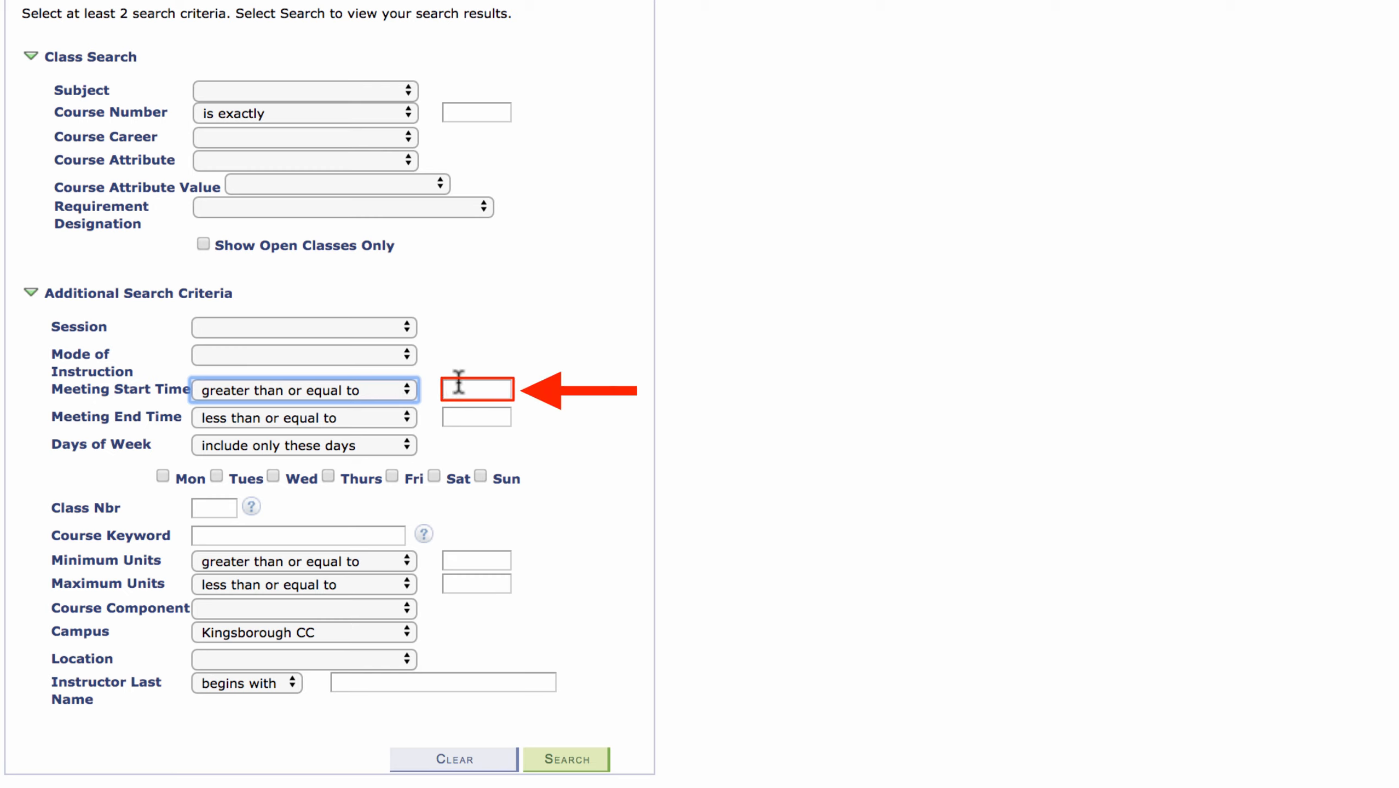
text(6:0)
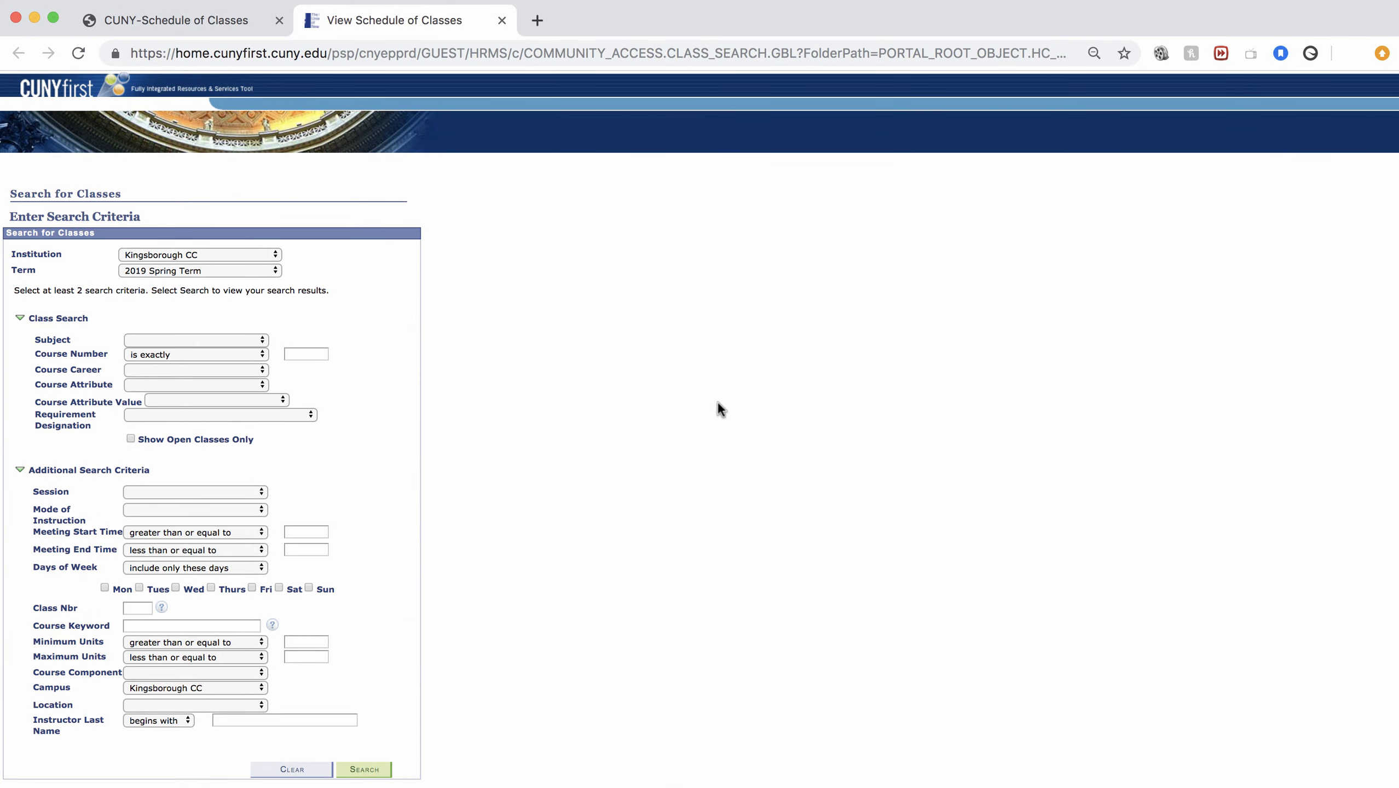
Match classes on any of the chosen days, with Saturday and Sunday checked.
scroll(down, 3)
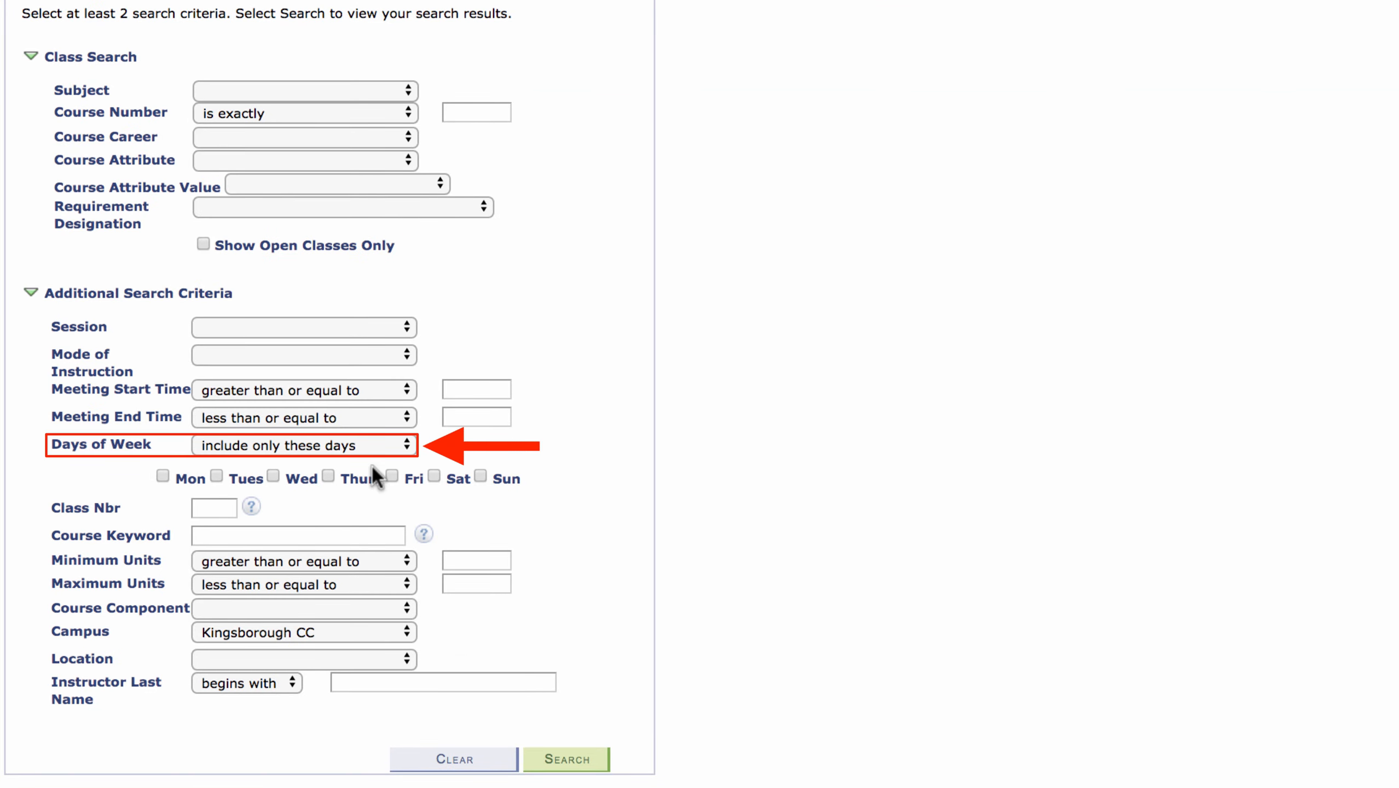
click(303, 445)
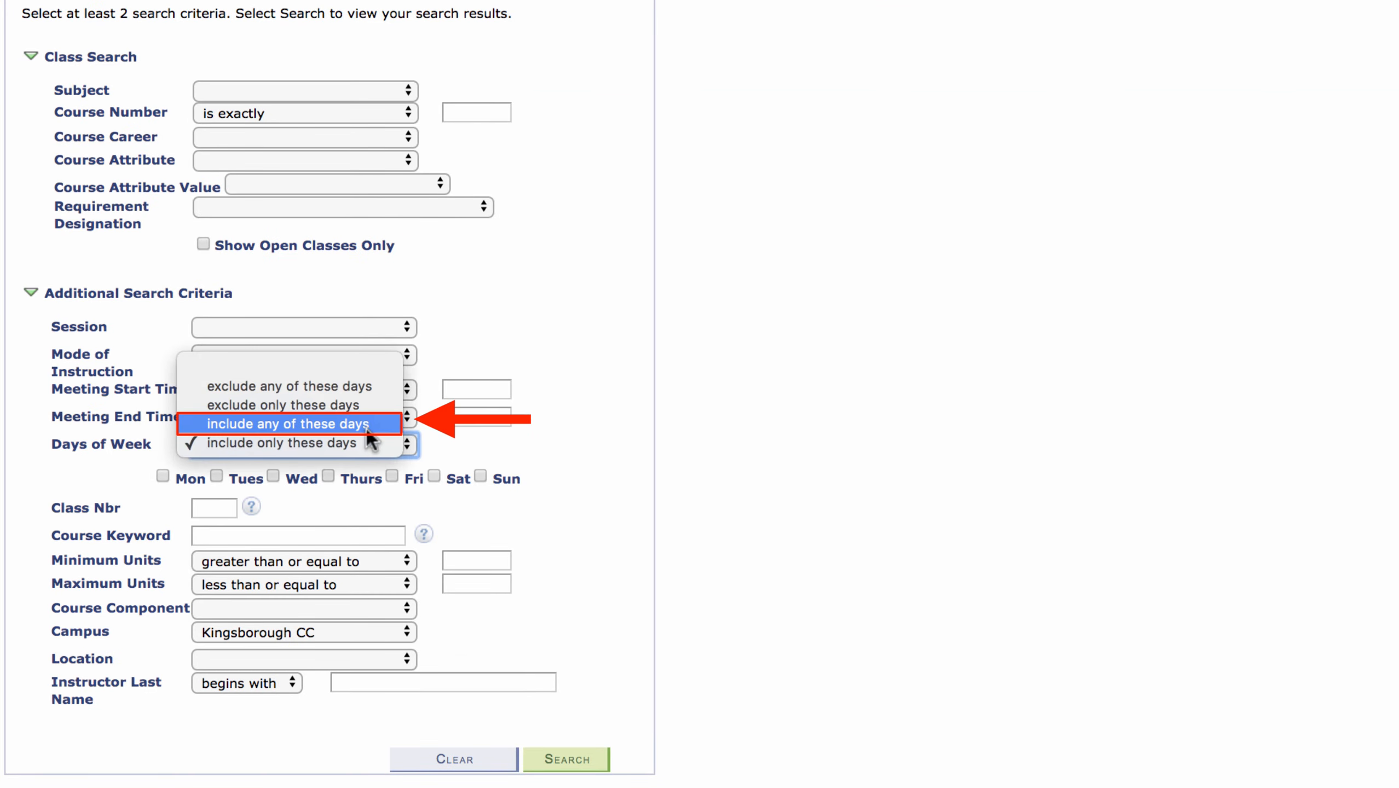
click(287, 424)
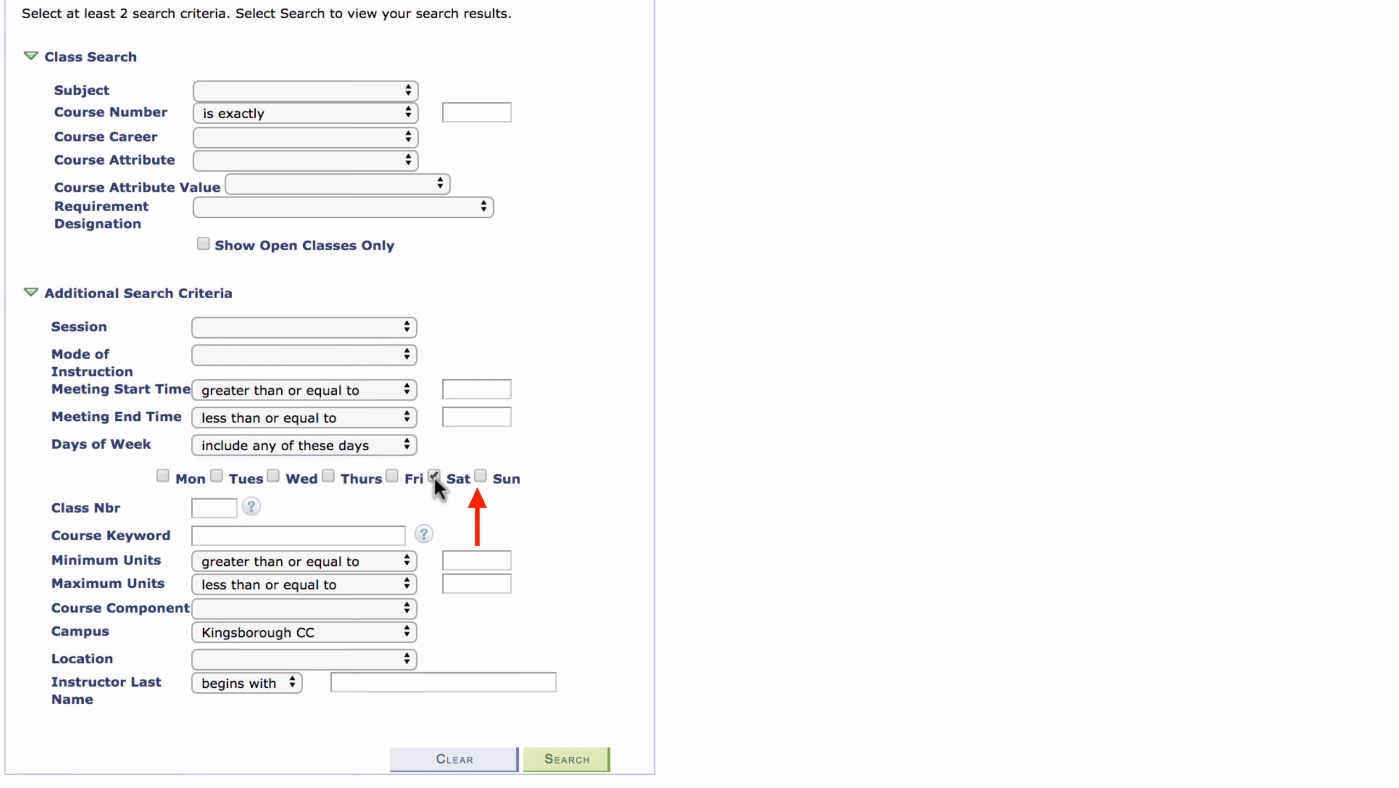
click(479, 476)
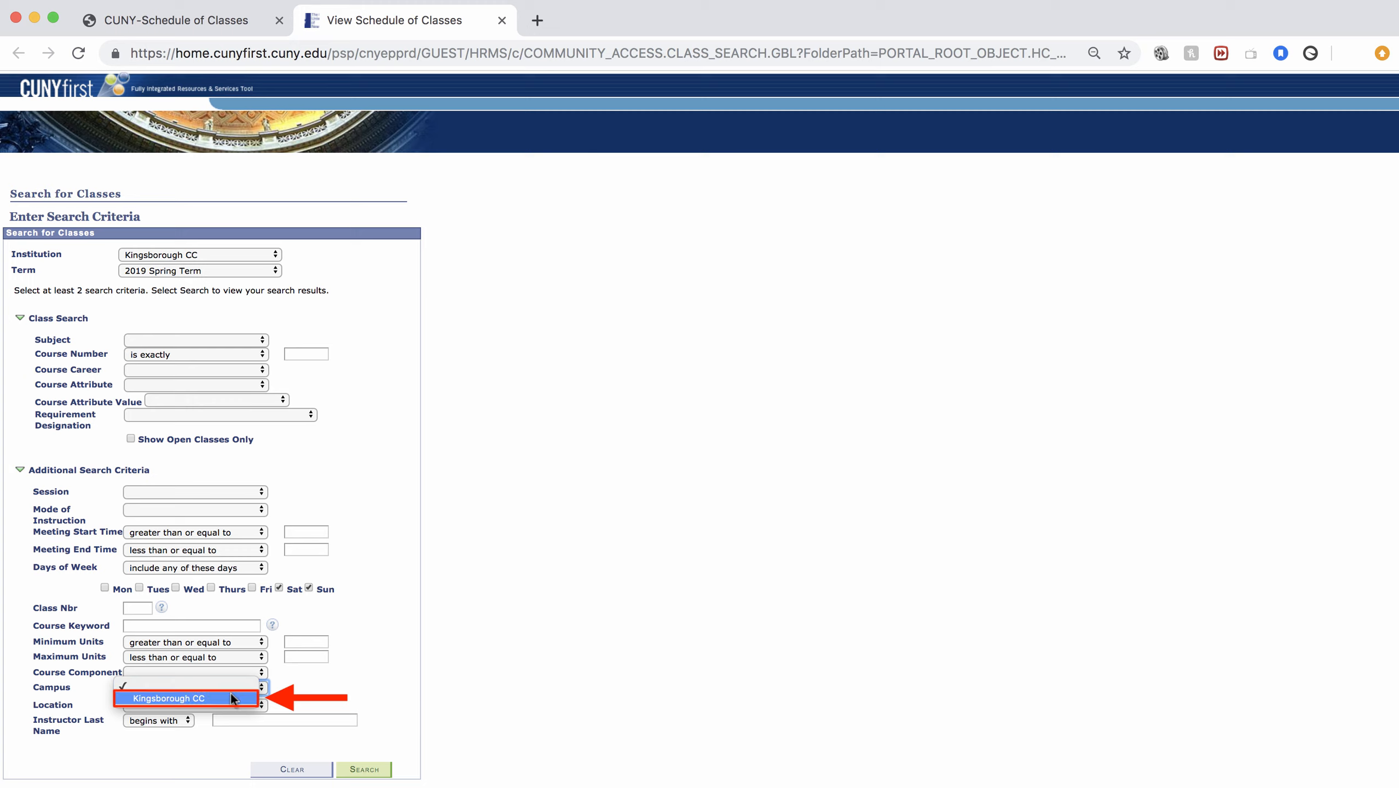
Keep Kingsborough CC as campus and run the search, listing 52 weekend sections.
click(185, 698)
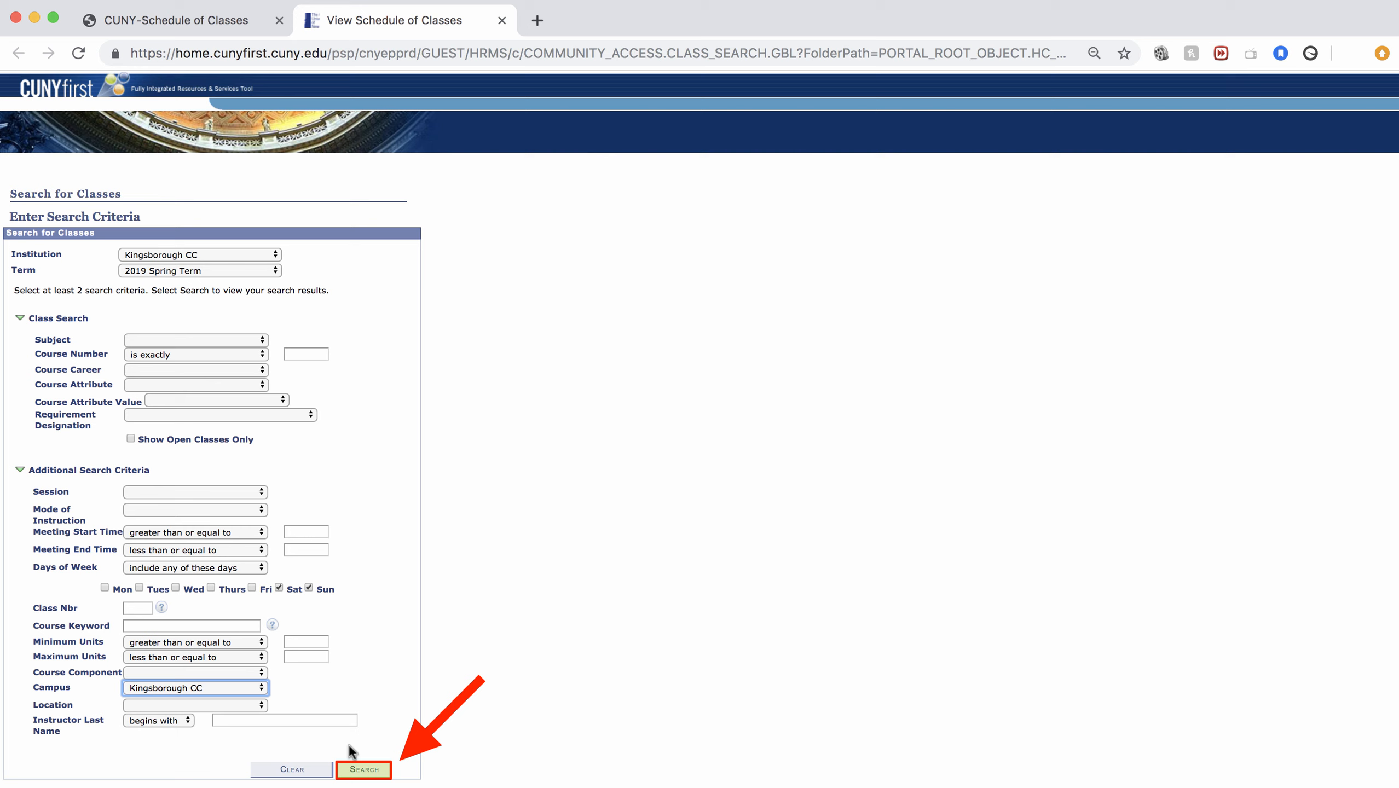
click(363, 769)
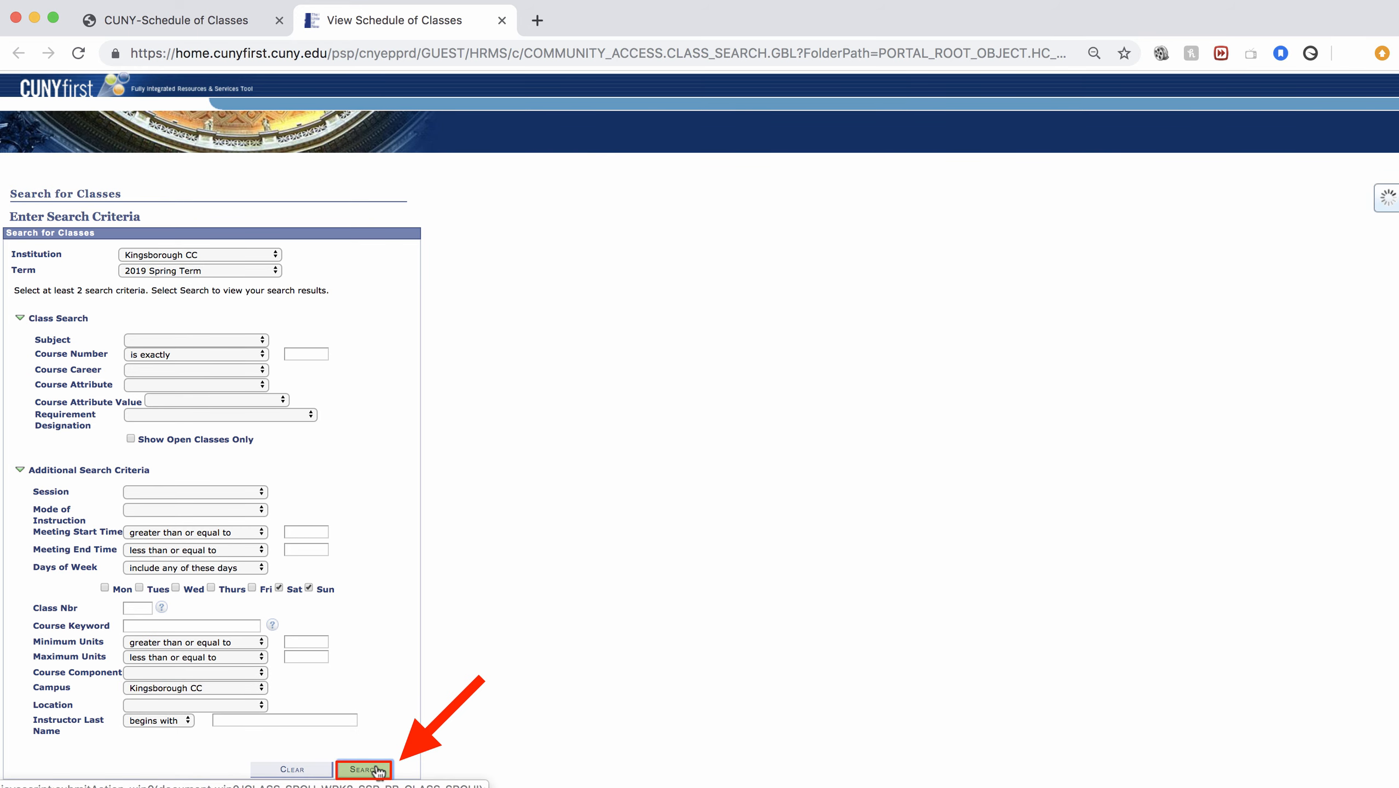
click(364, 769)
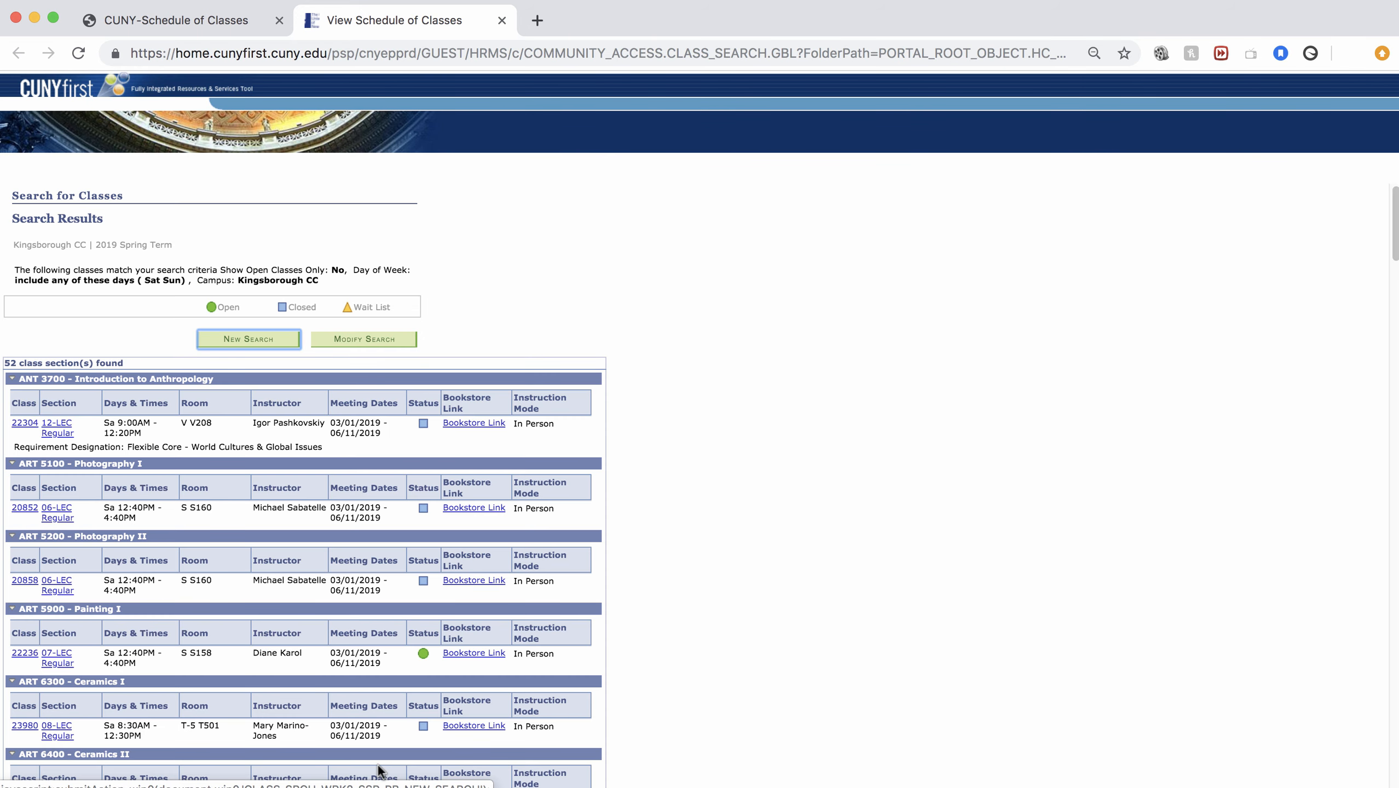